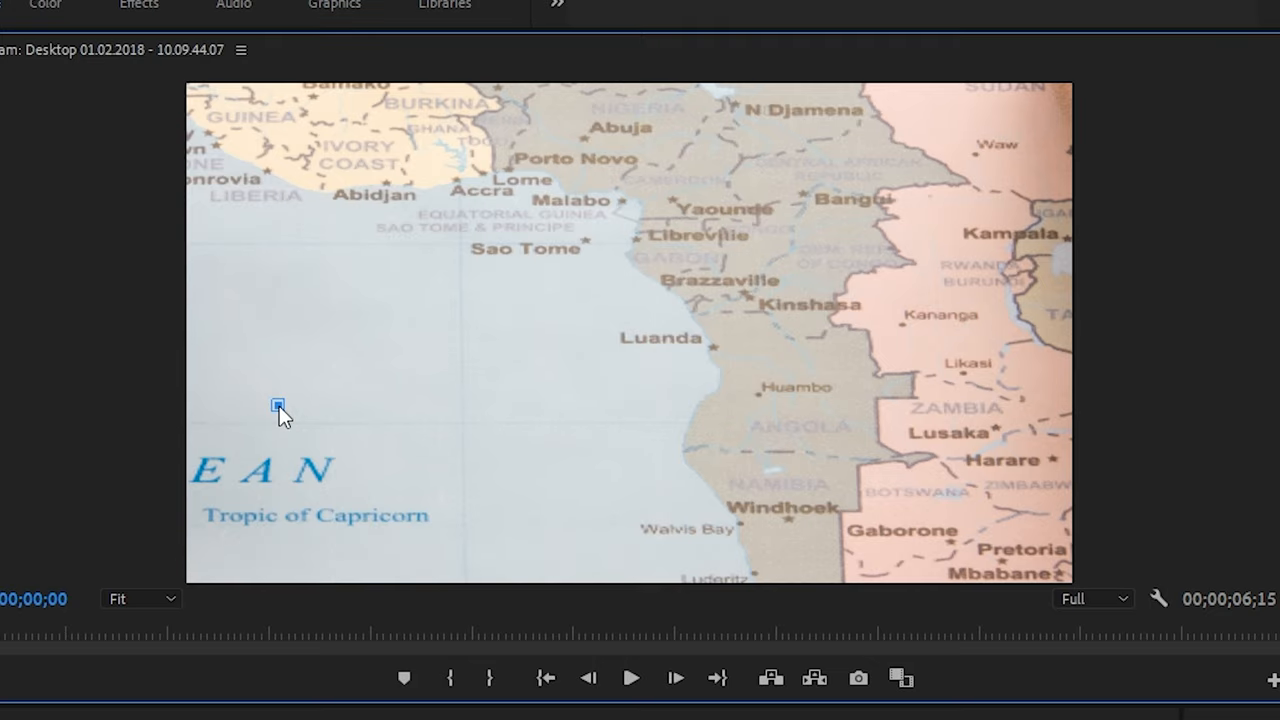
mouse_move(516, 412)
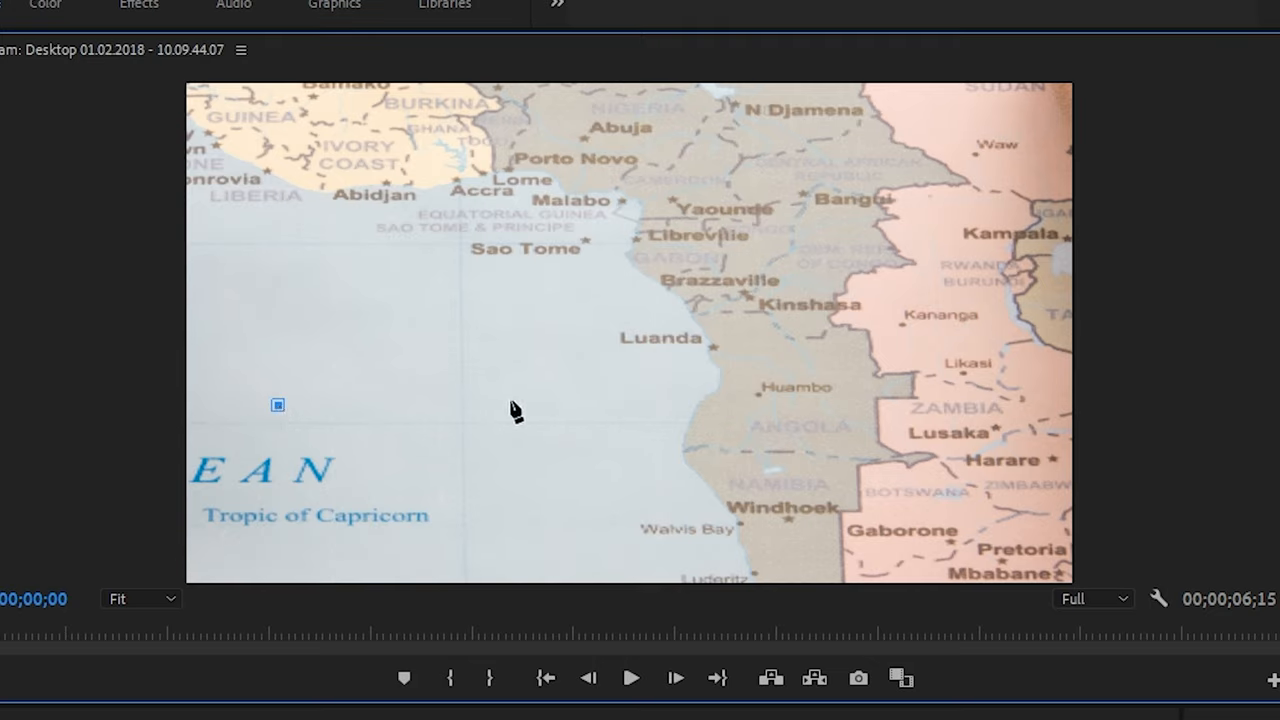
Draw a short straight horizontal line over the ocean, left of the coastline.
left_click_drag(278, 404, 518, 404)
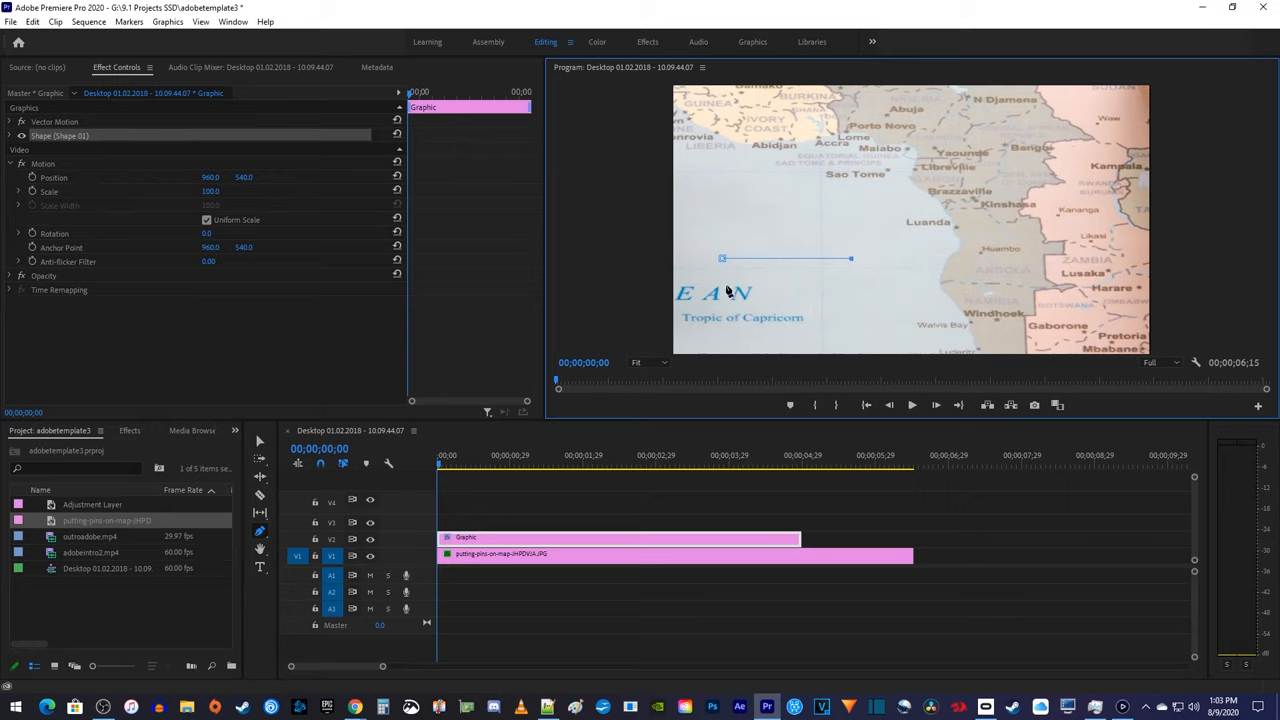
mouse_move(768, 300)
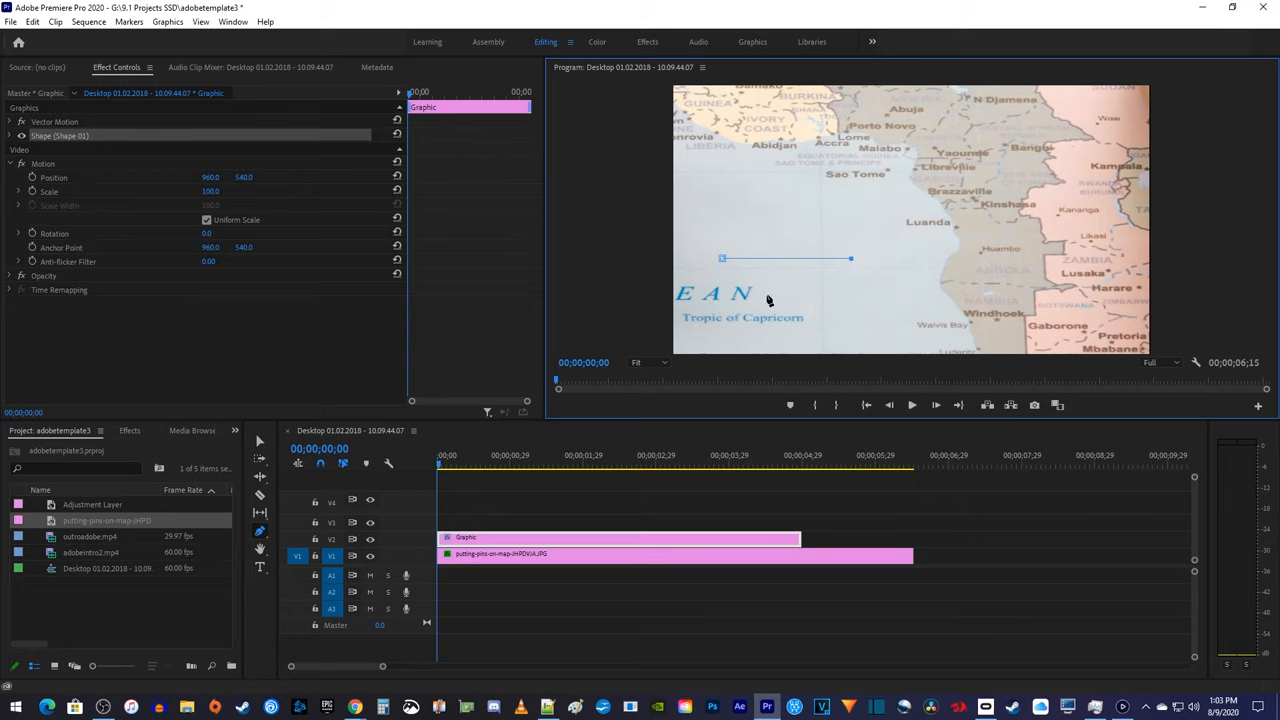
mouse_move(730, 270)
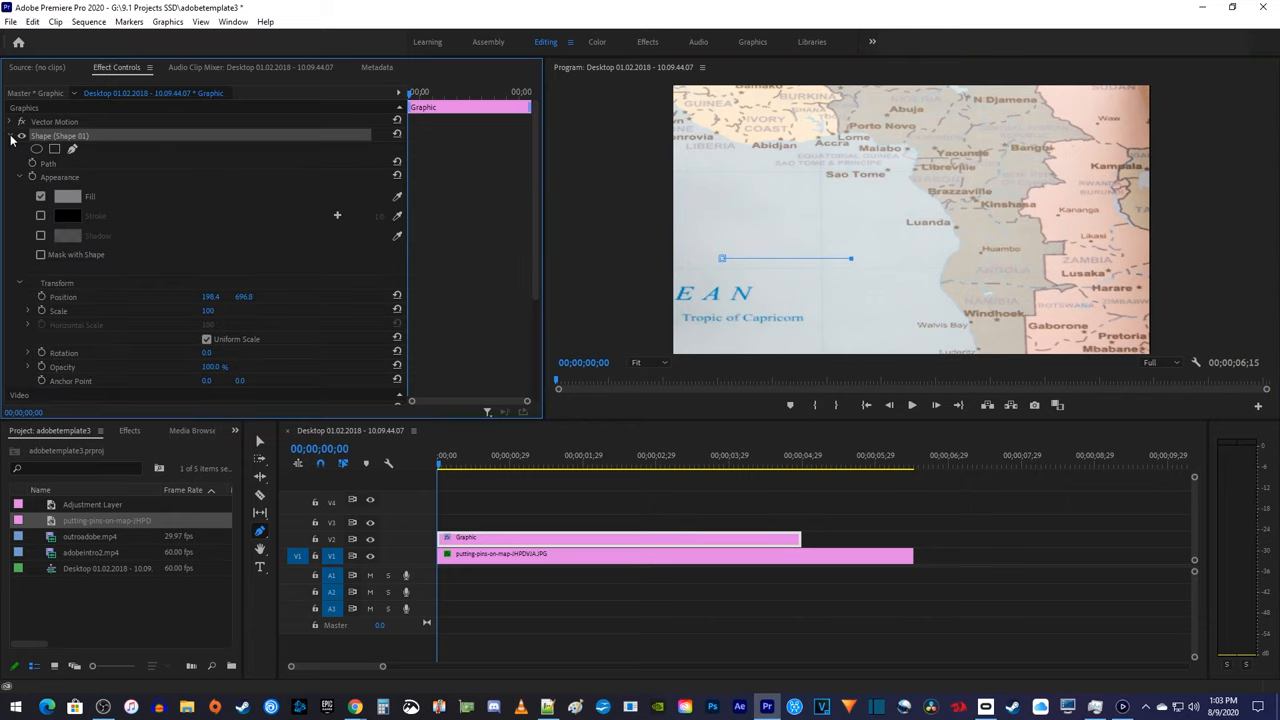
Expand Shape 01's Appearance and enable Stroke so the line shows as thick black.
left_click(40, 196)
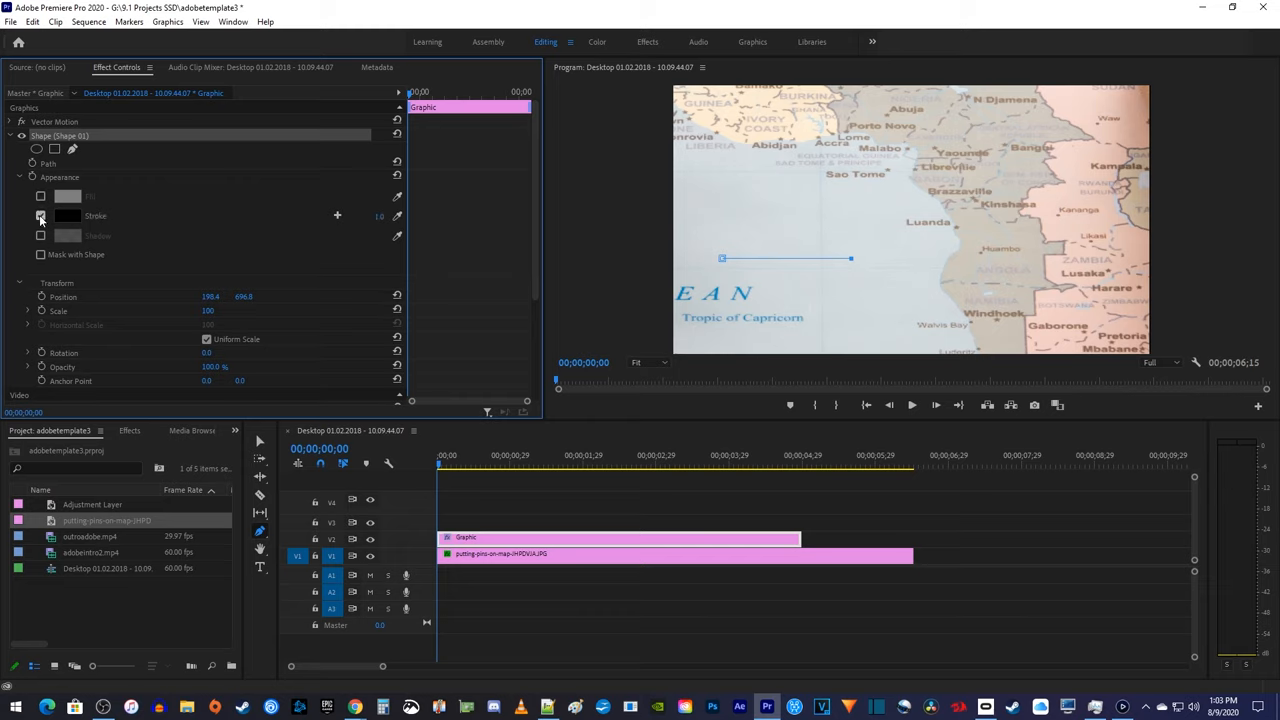
left_click(40, 216)
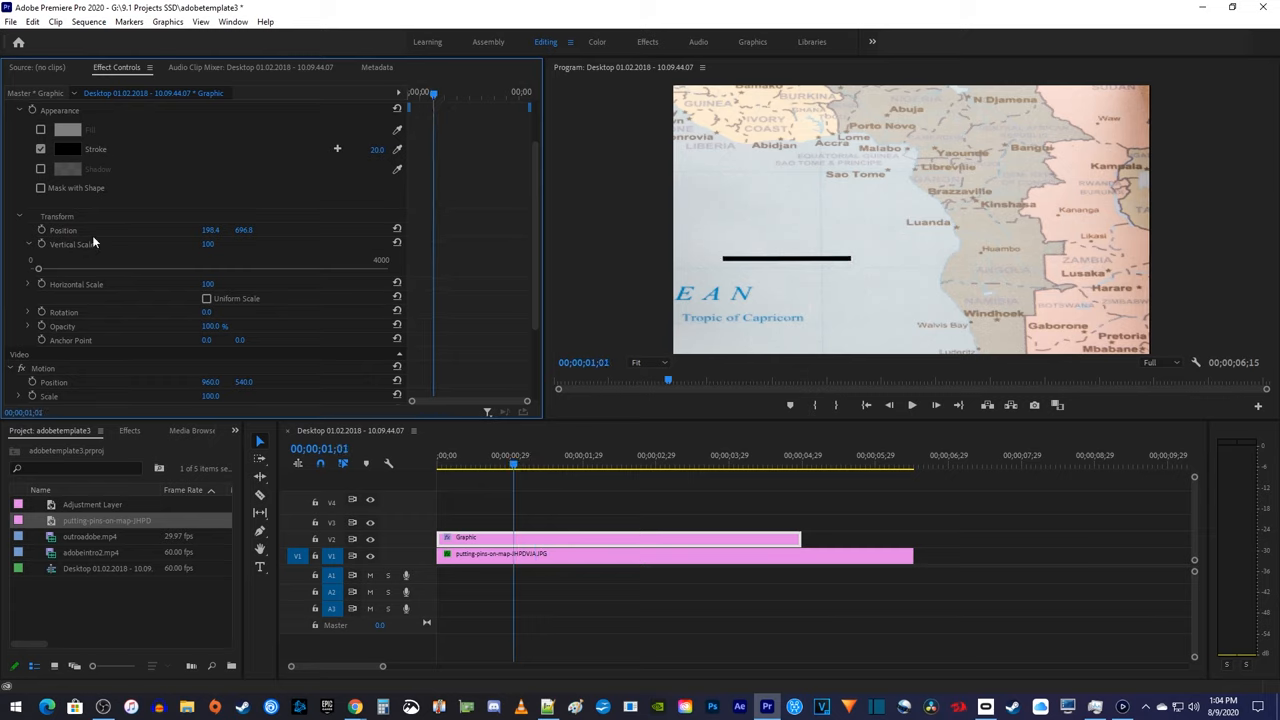
Disable Uniform Scale so the line's horizontal scale can animate from 0 to full width.
left_click(76, 284)
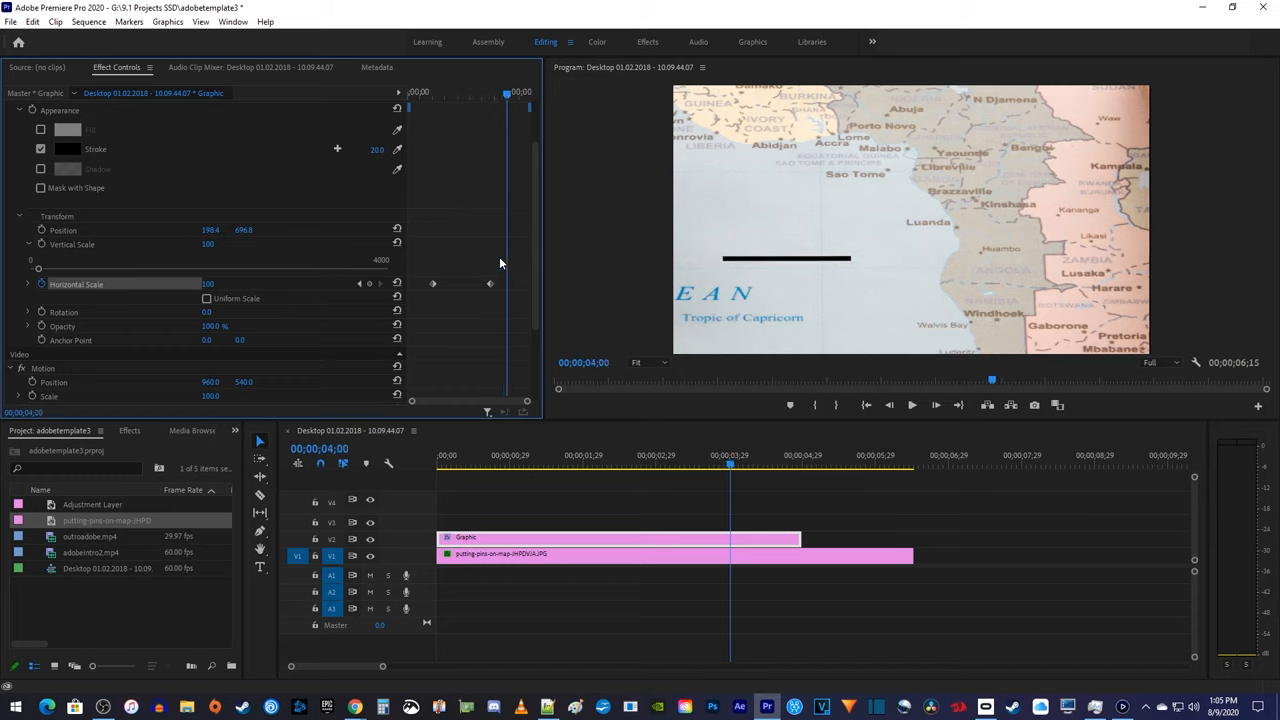
mouse_move(492, 288)
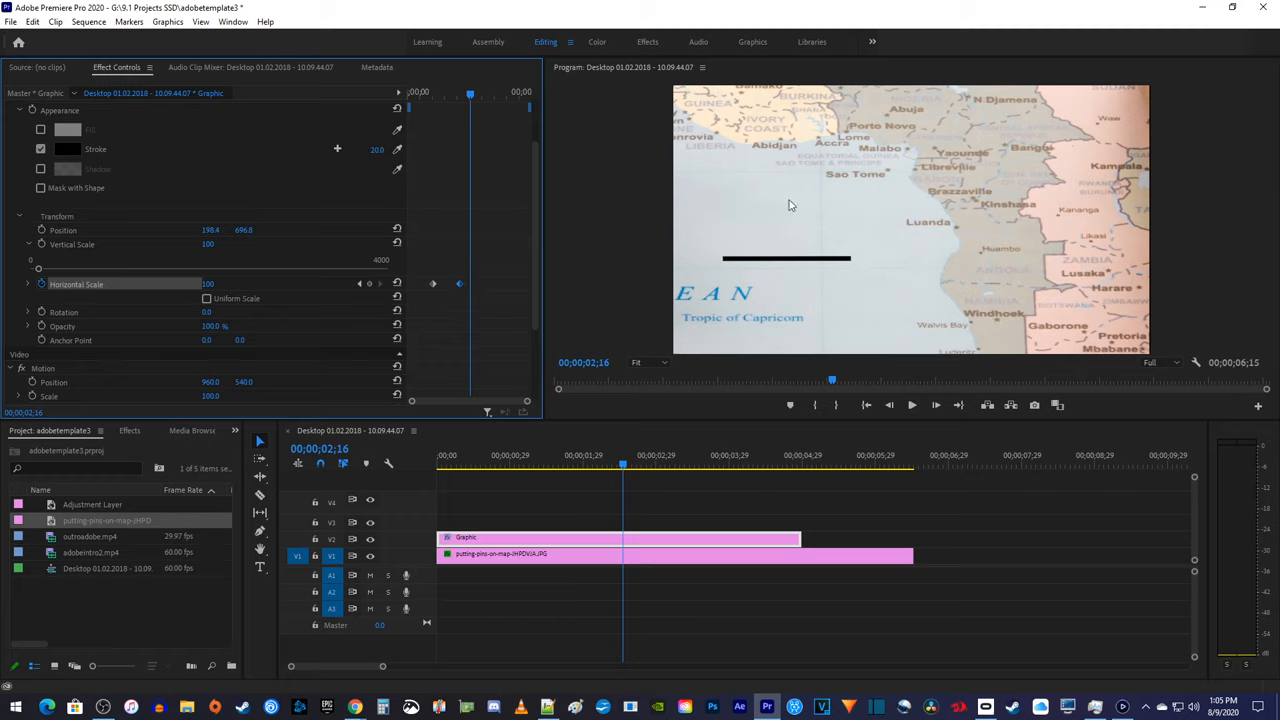
mouse_move(694, 230)
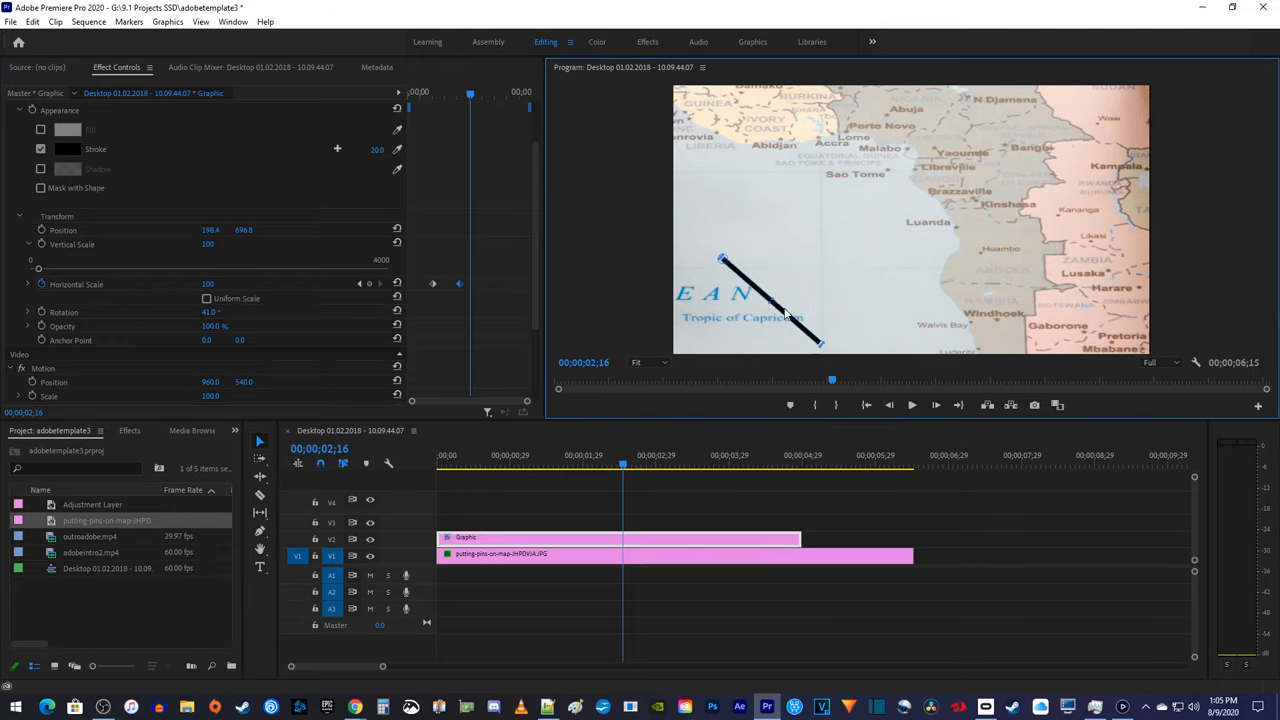
Move the playhead near the clip start to preview the diagonal line animation.
left_click(912, 404)
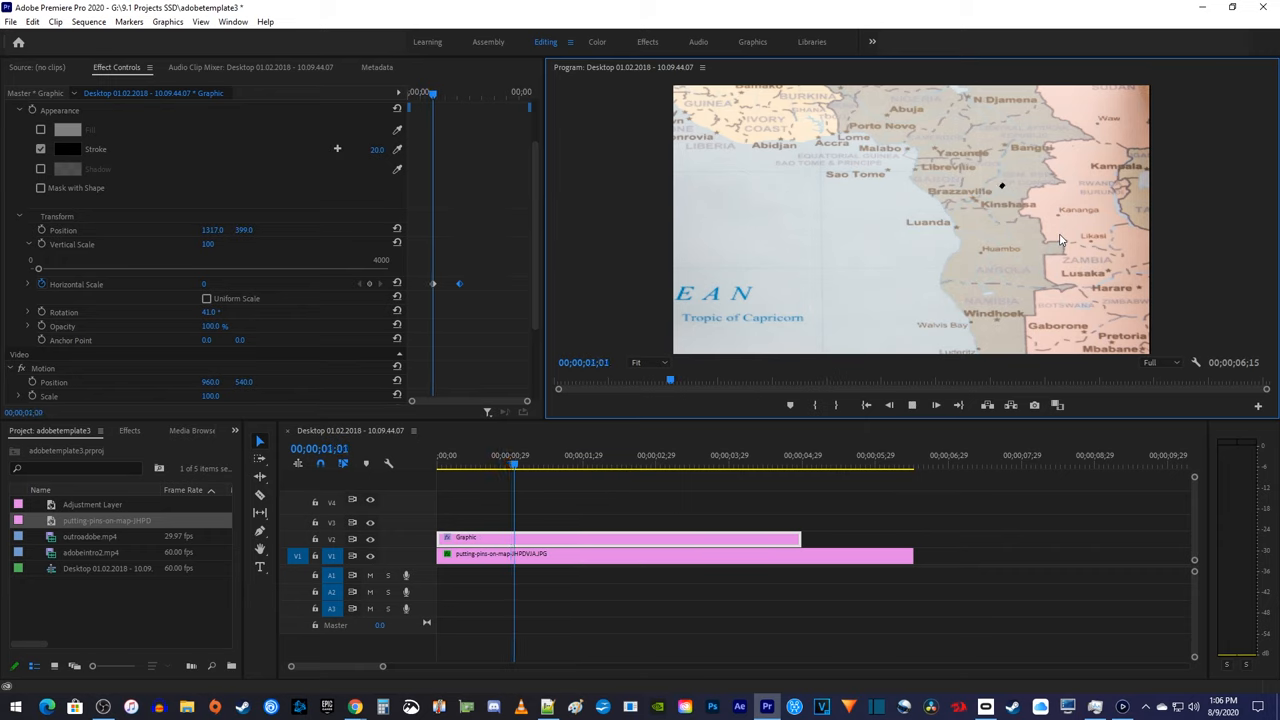